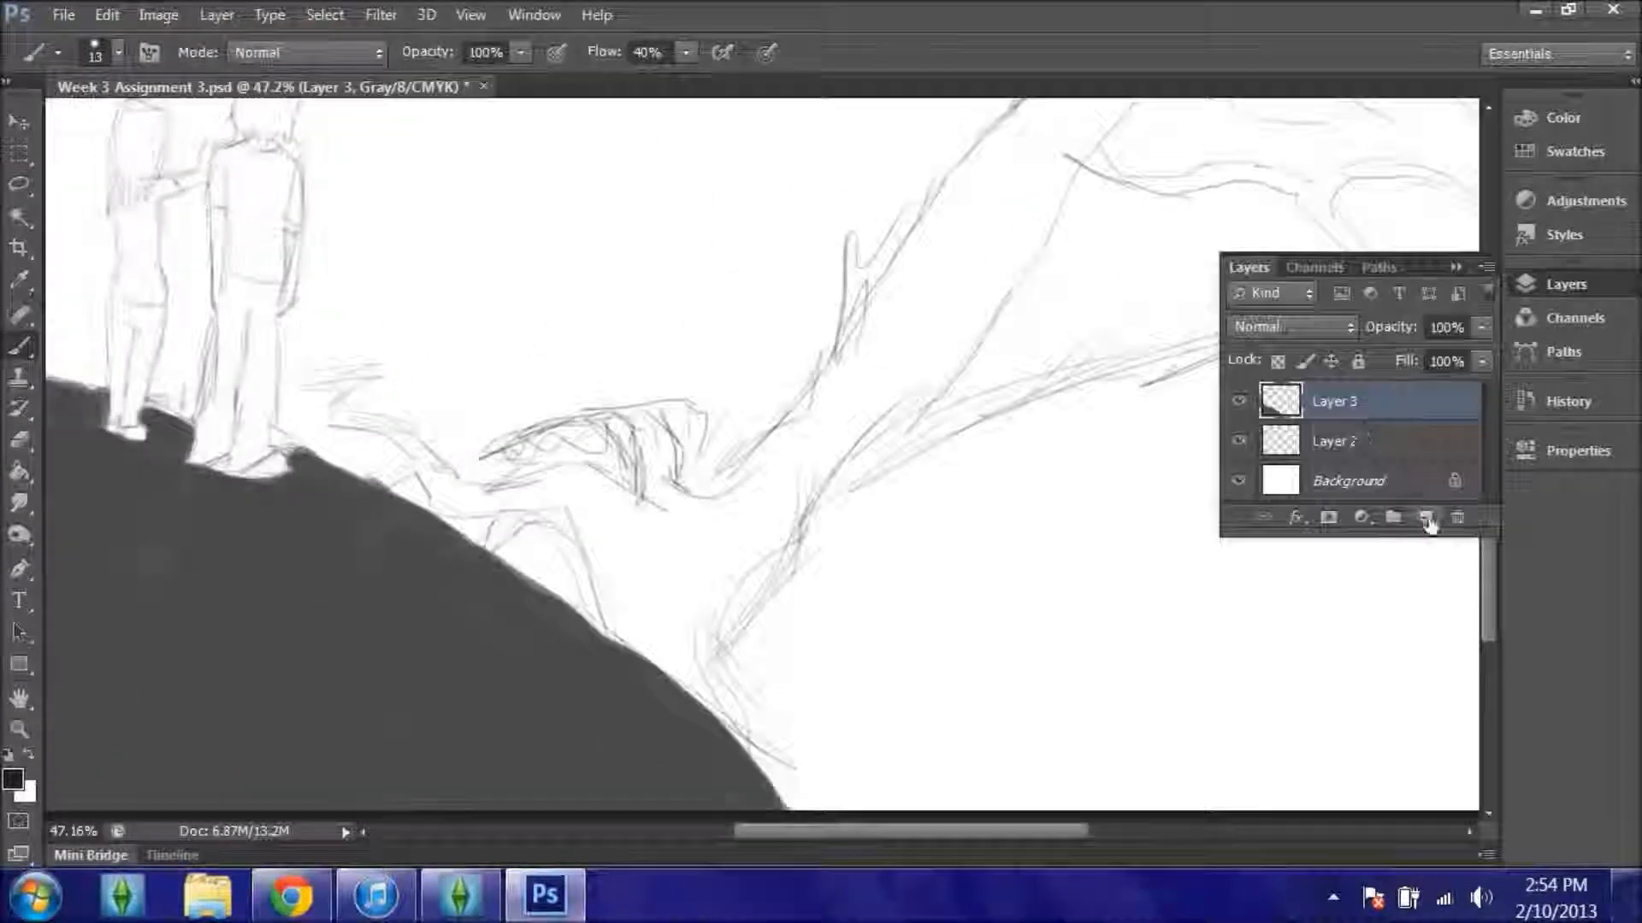
Add a new empty layer above the sketch and hide the on-canvas extras
click(469, 15)
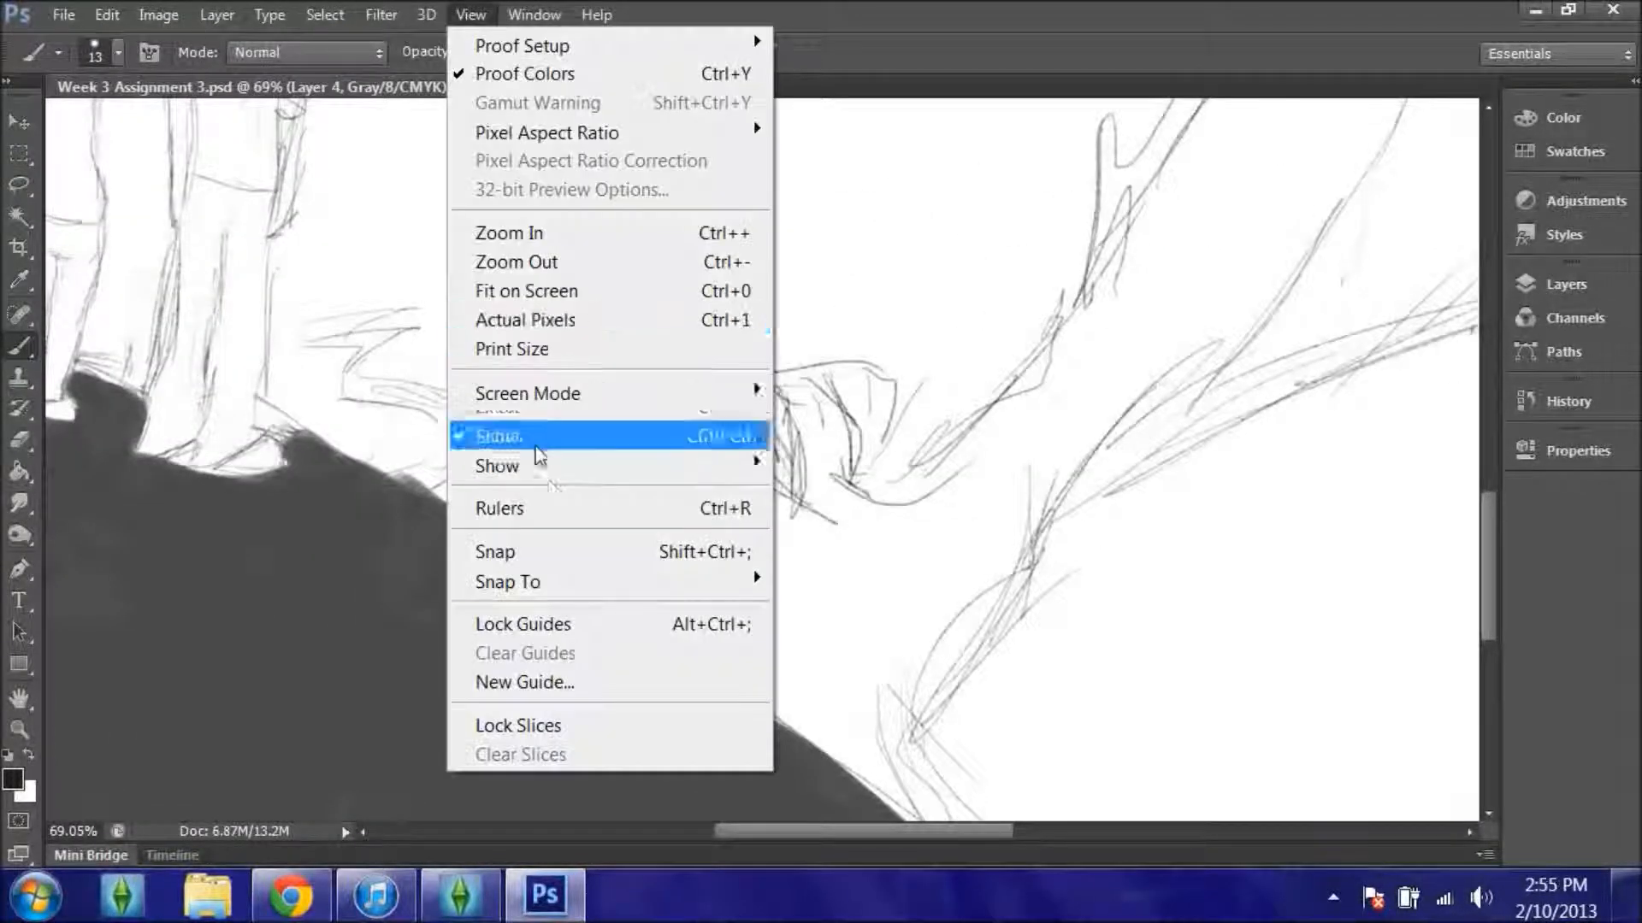
click(498, 436)
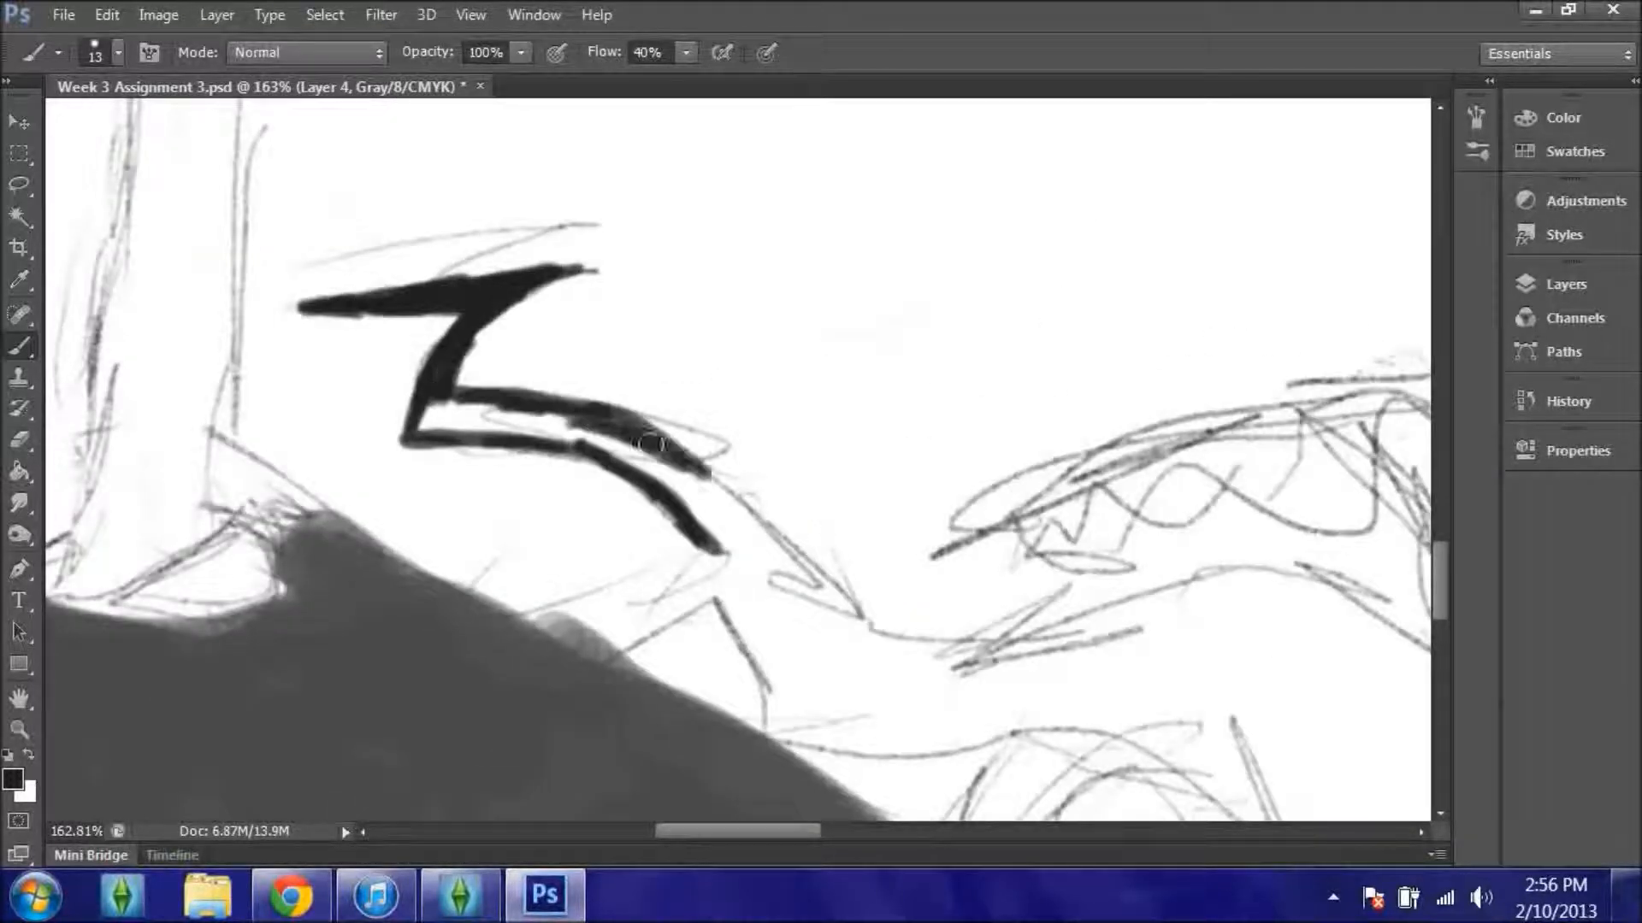
Paint a black branch stroke and fill the trunk solid black over the sketch
drag(650, 445, 838, 650)
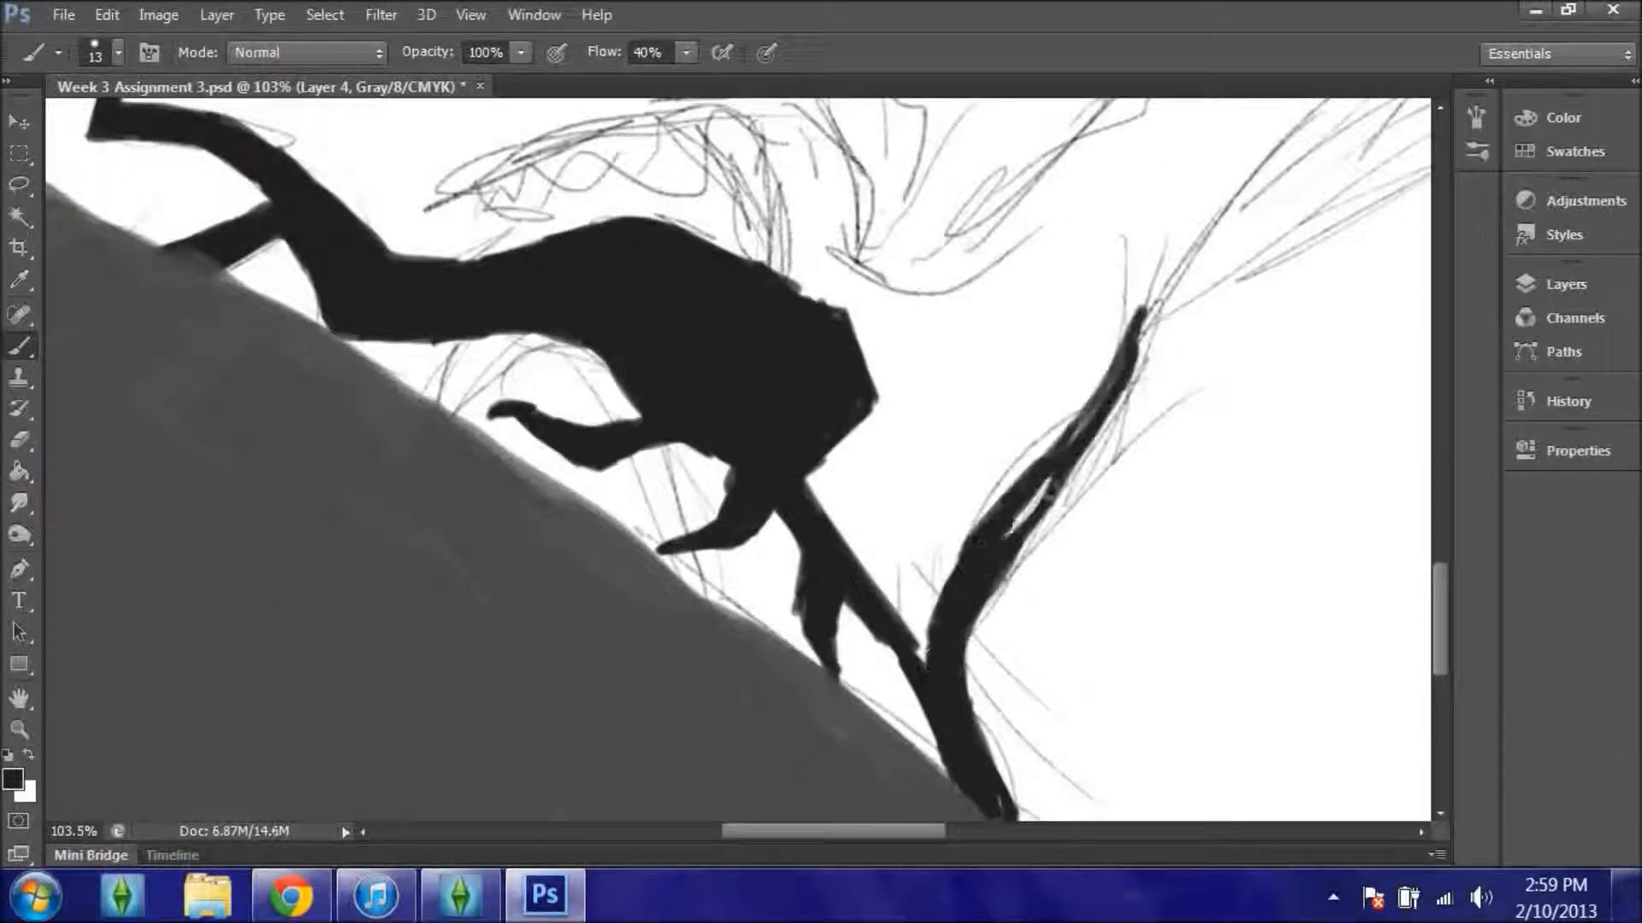
drag(608, 356, 911, 607)
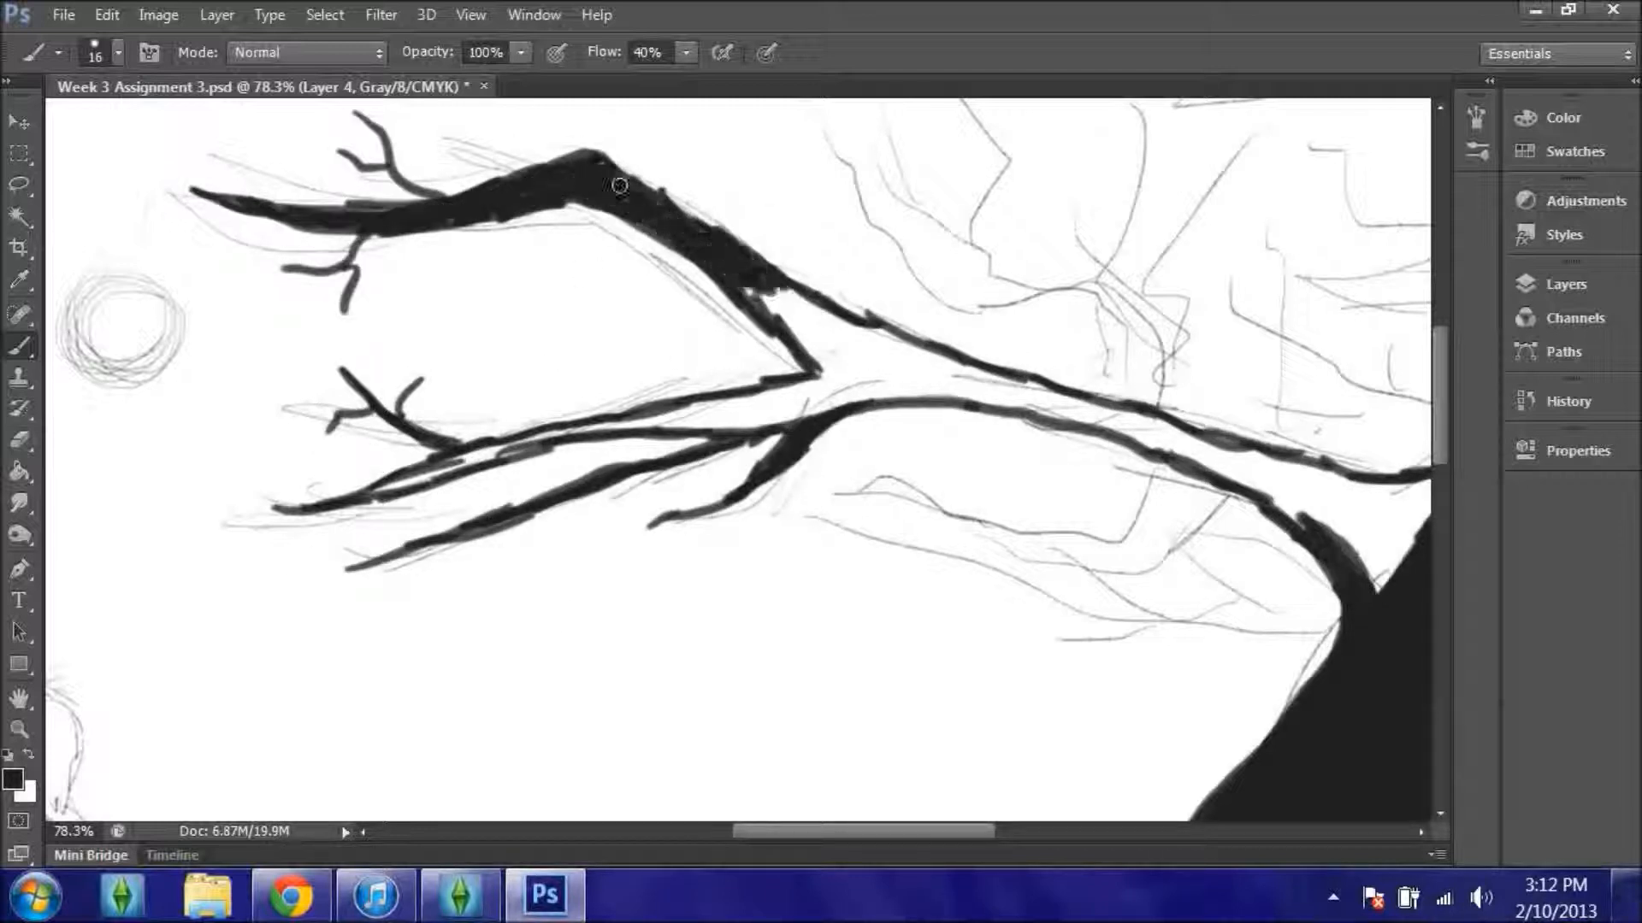
Thicken the main upper branch with black paint where it meets the trunk
drag(617, 187, 843, 325)
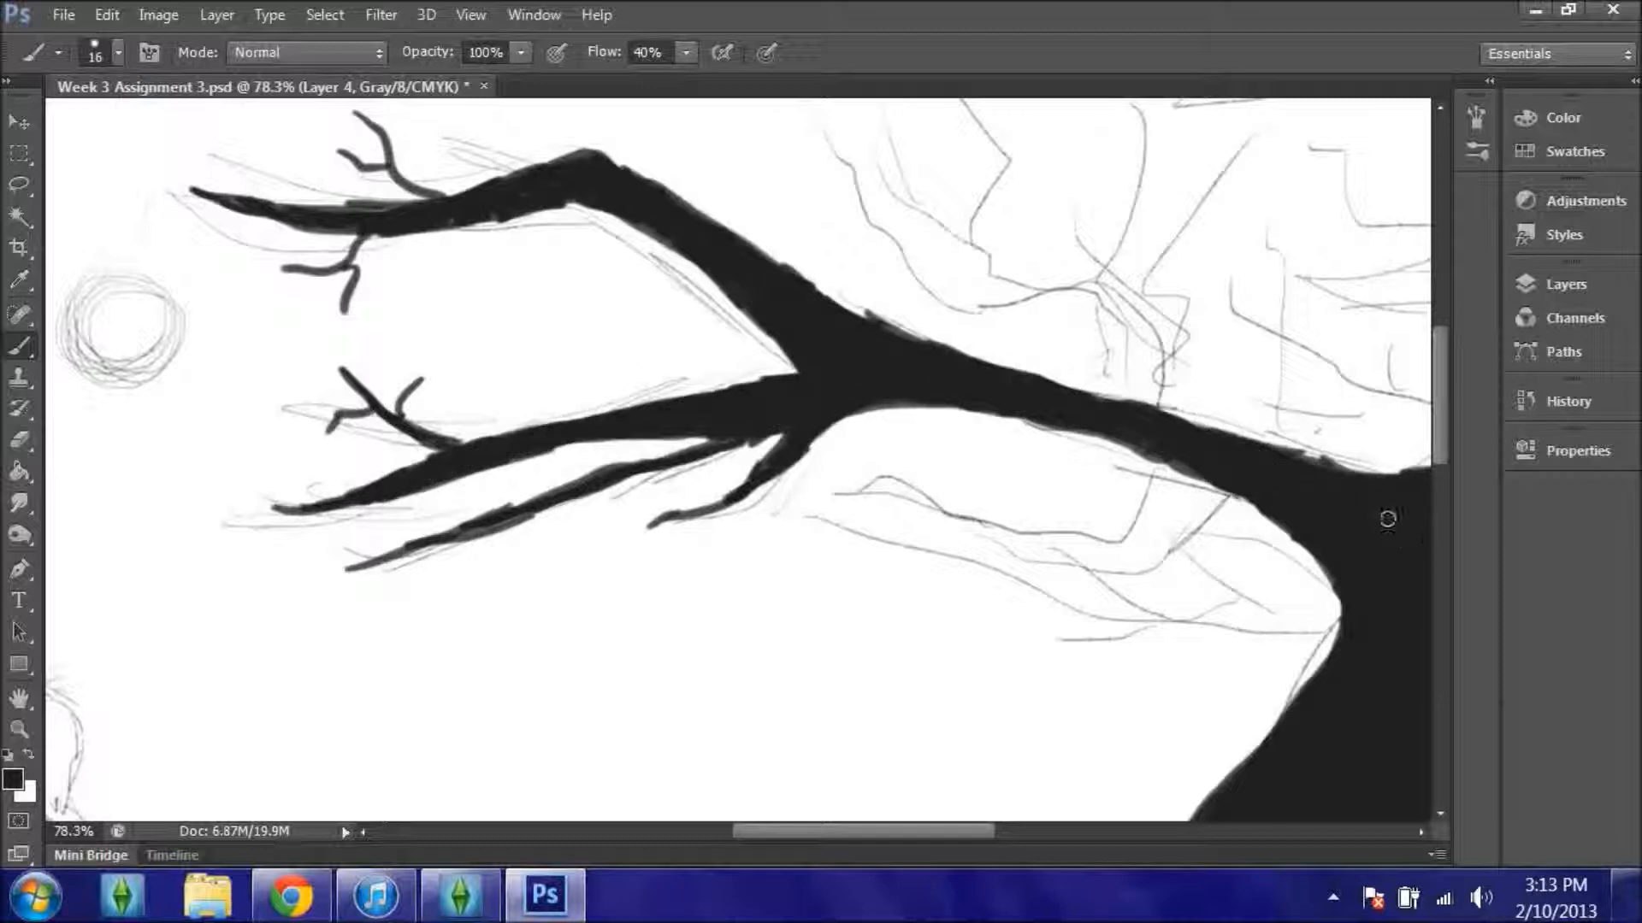
mouse_move(735, 599)
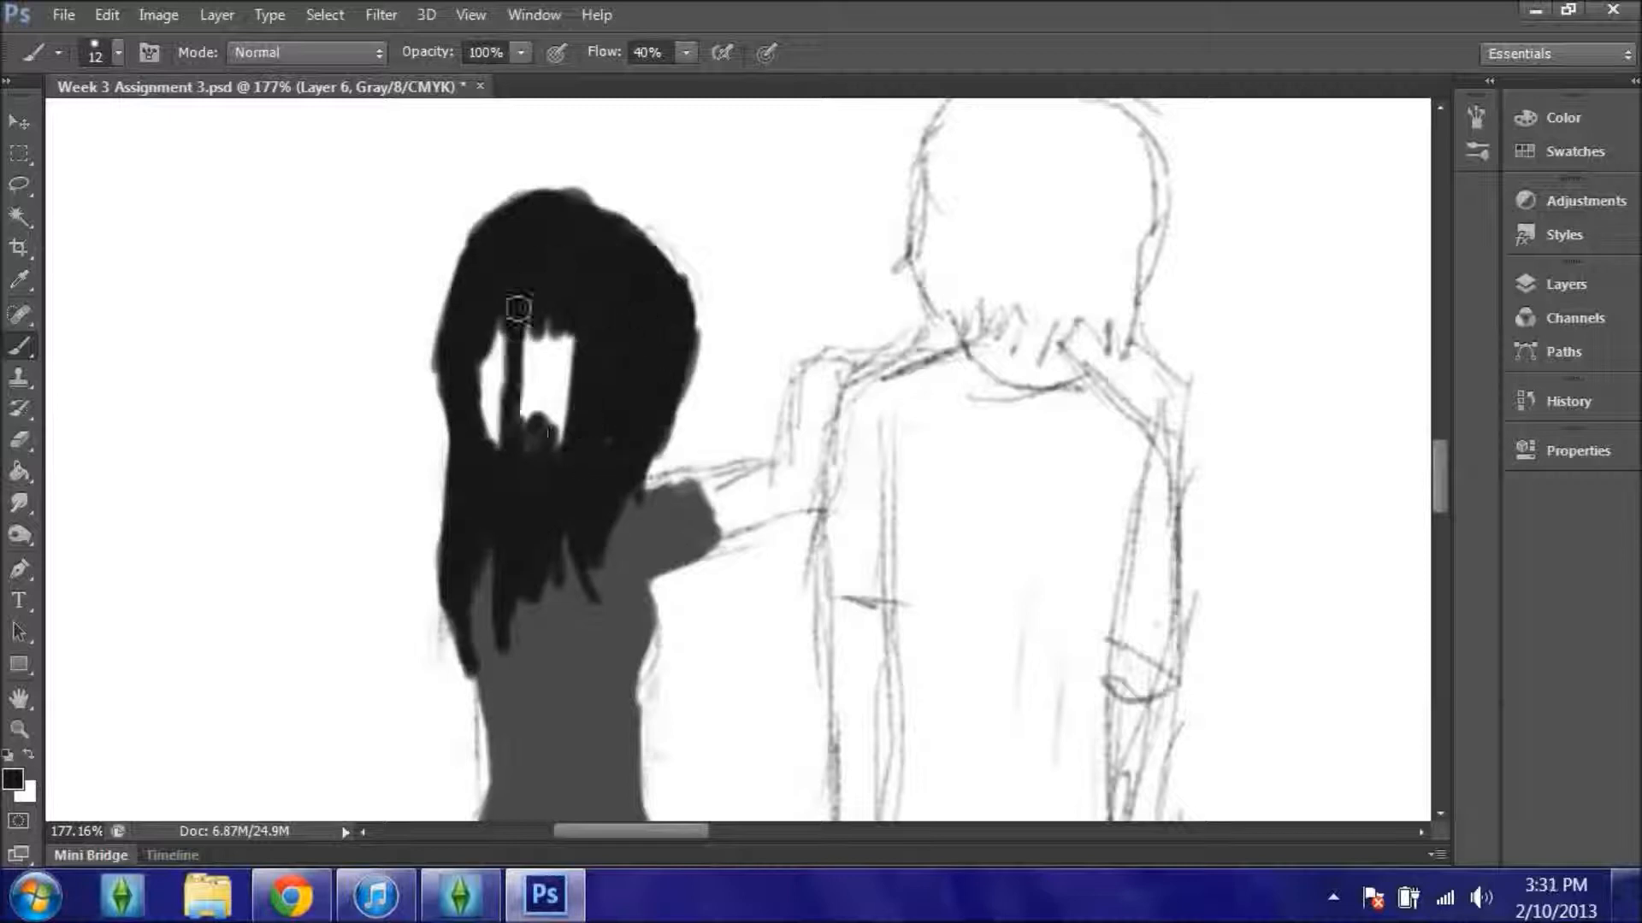
Paint the girl's hair black and shade the ground near the feet grey
drag(520, 310, 538, 419)
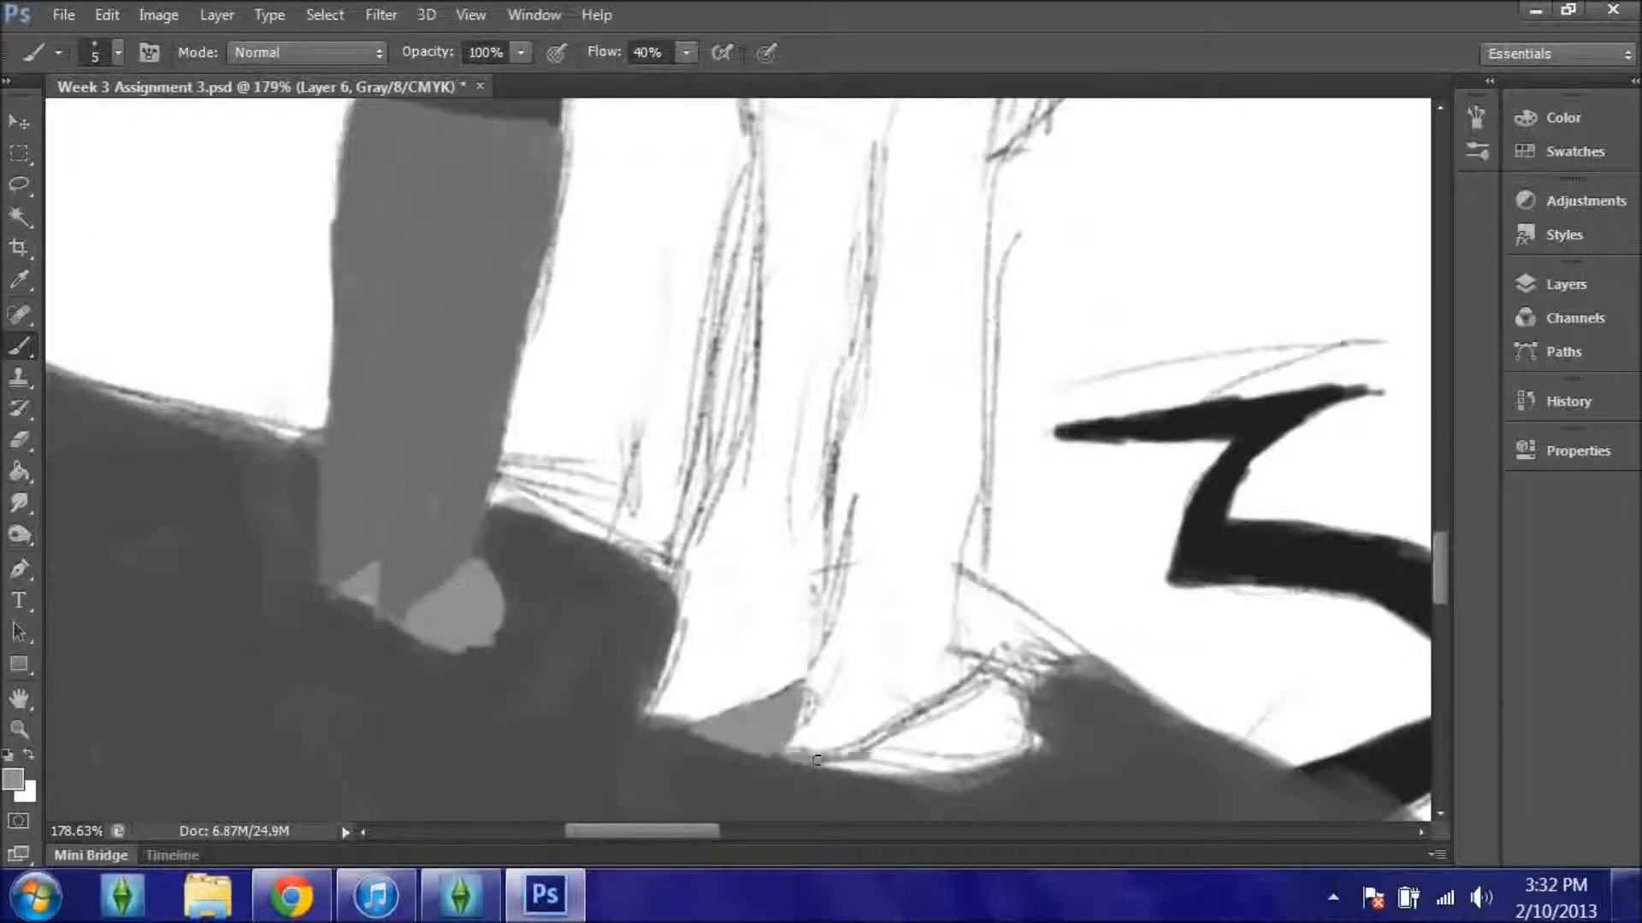
drag(513, 465, 1079, 670)
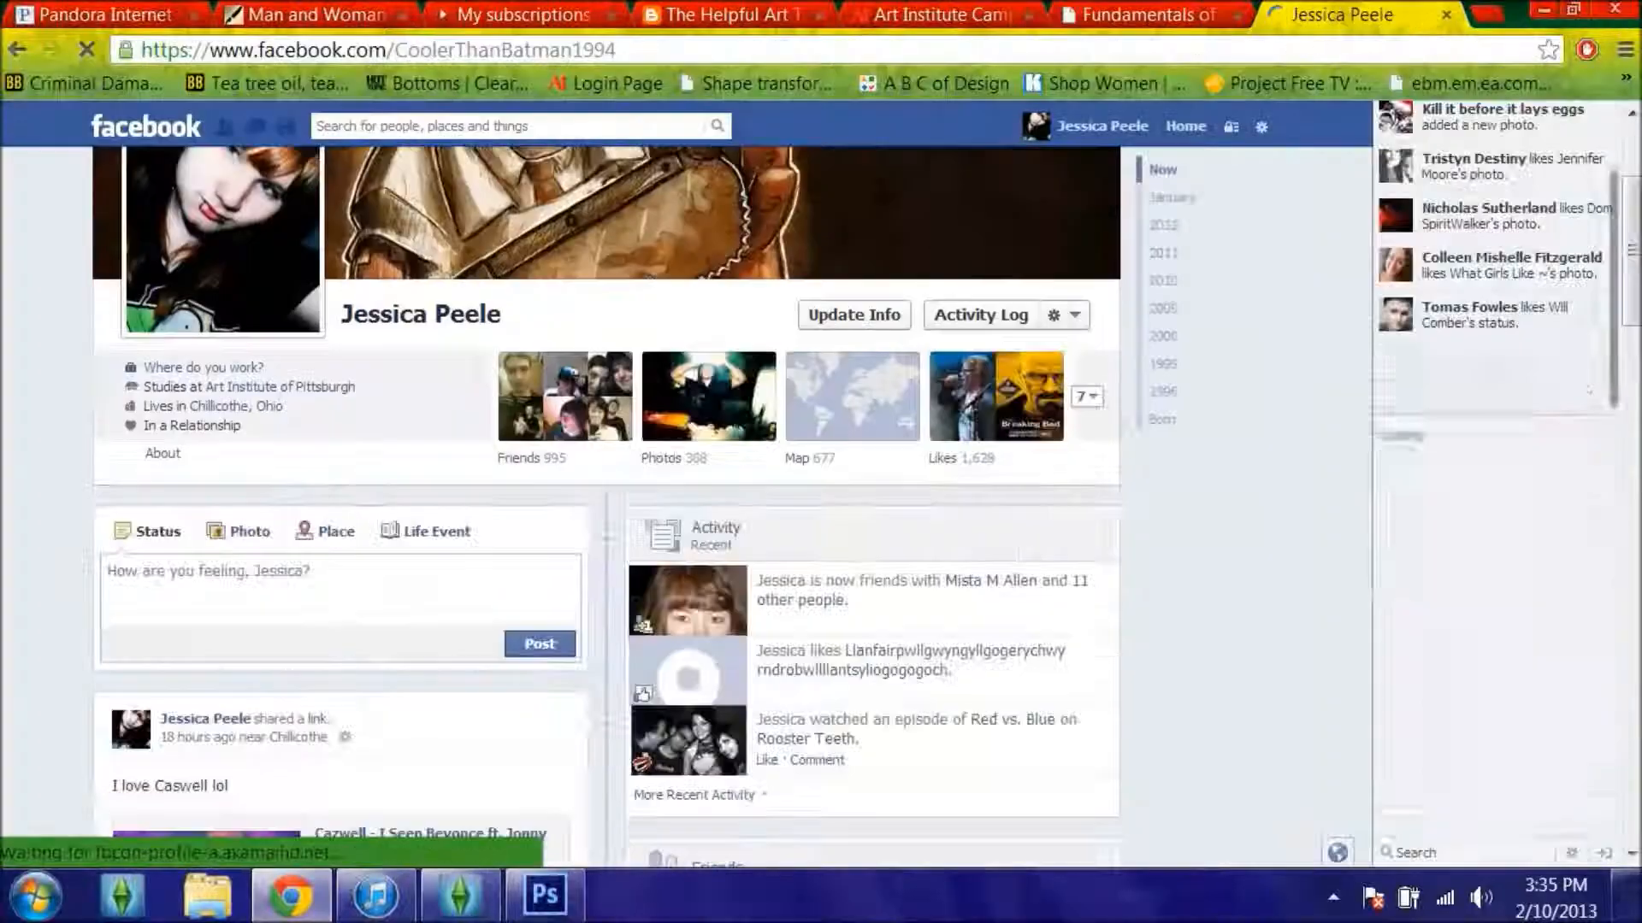
click(544, 895)
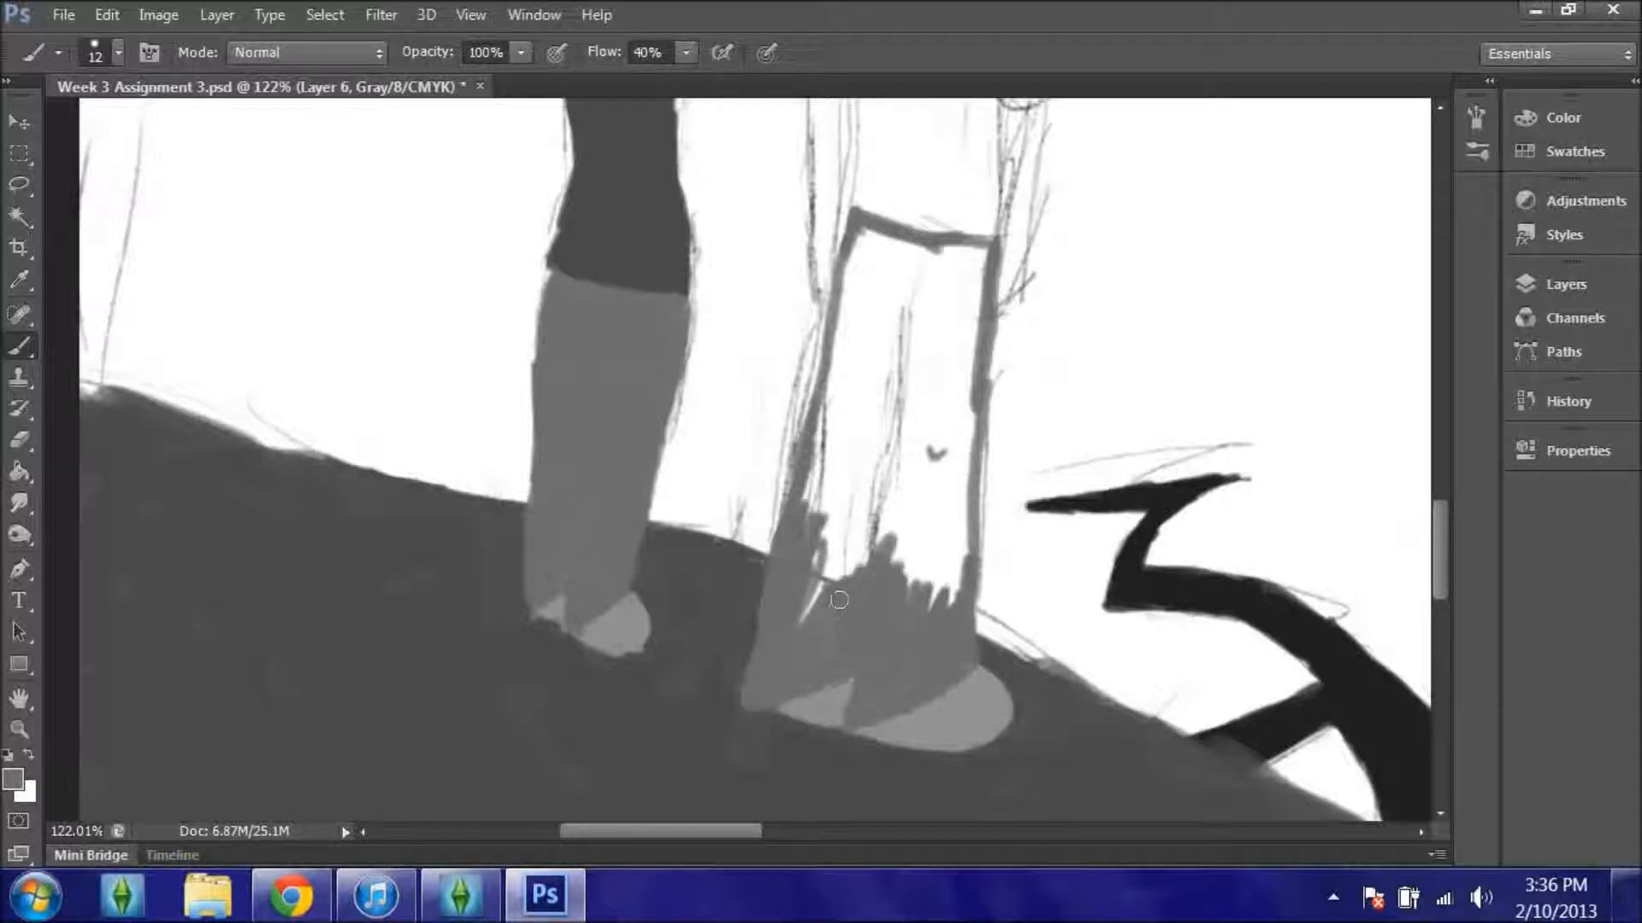
Fill the boy's trouser leg and shoe with grey paint
drag(848, 597, 887, 426)
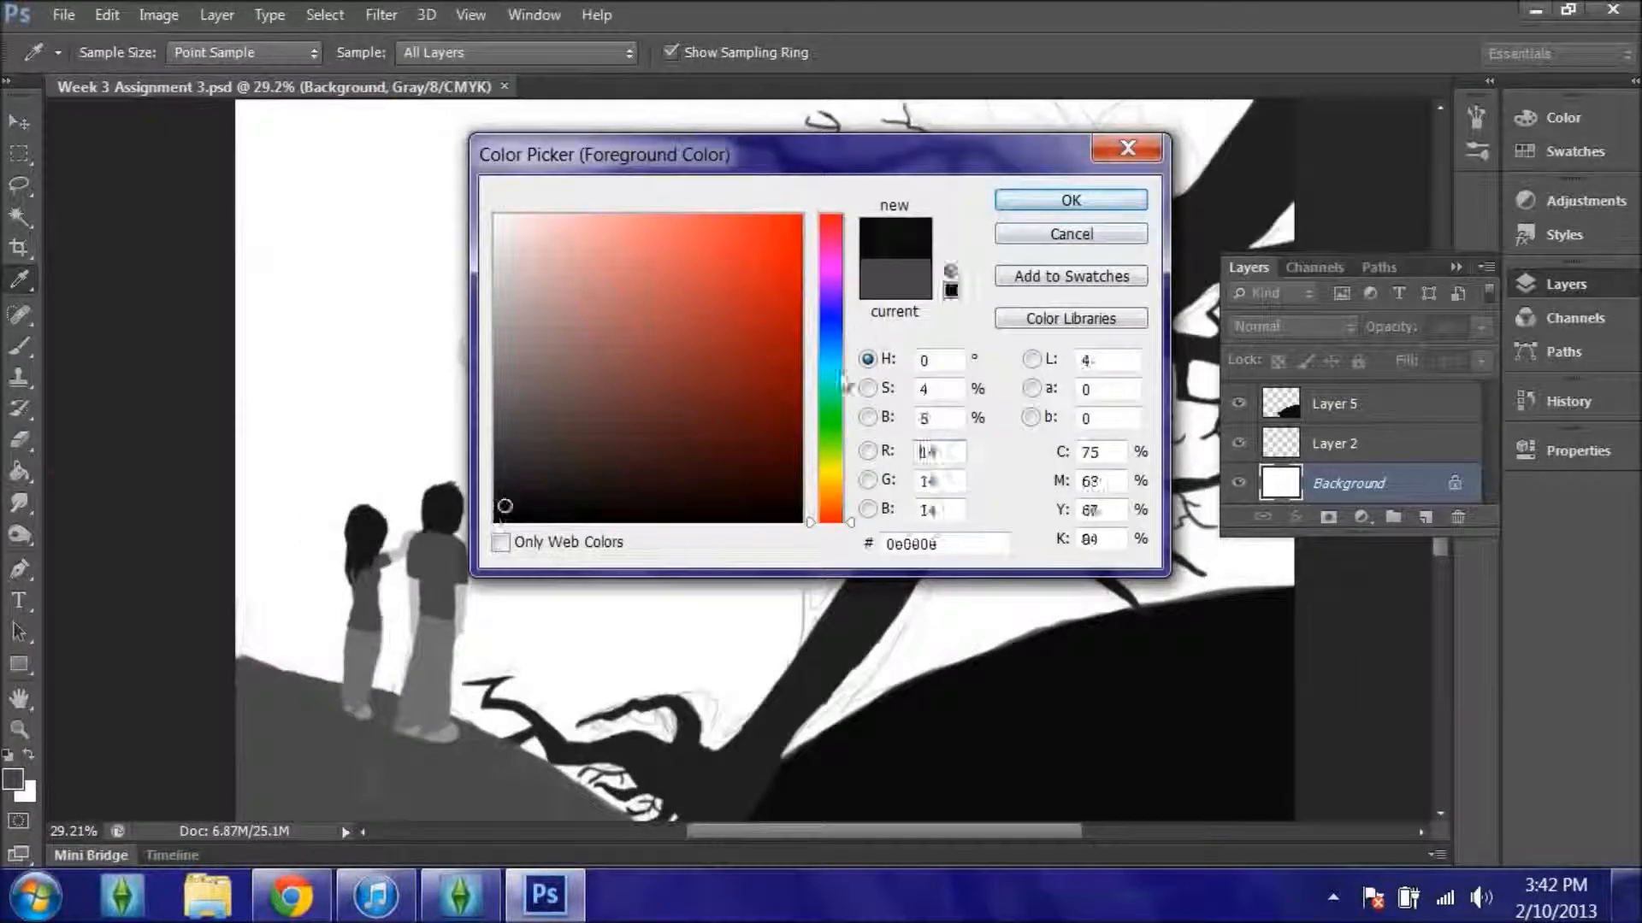
Pick near-black then dark grey in the Color Picker and darken the sky around the tree
click(1069, 200)
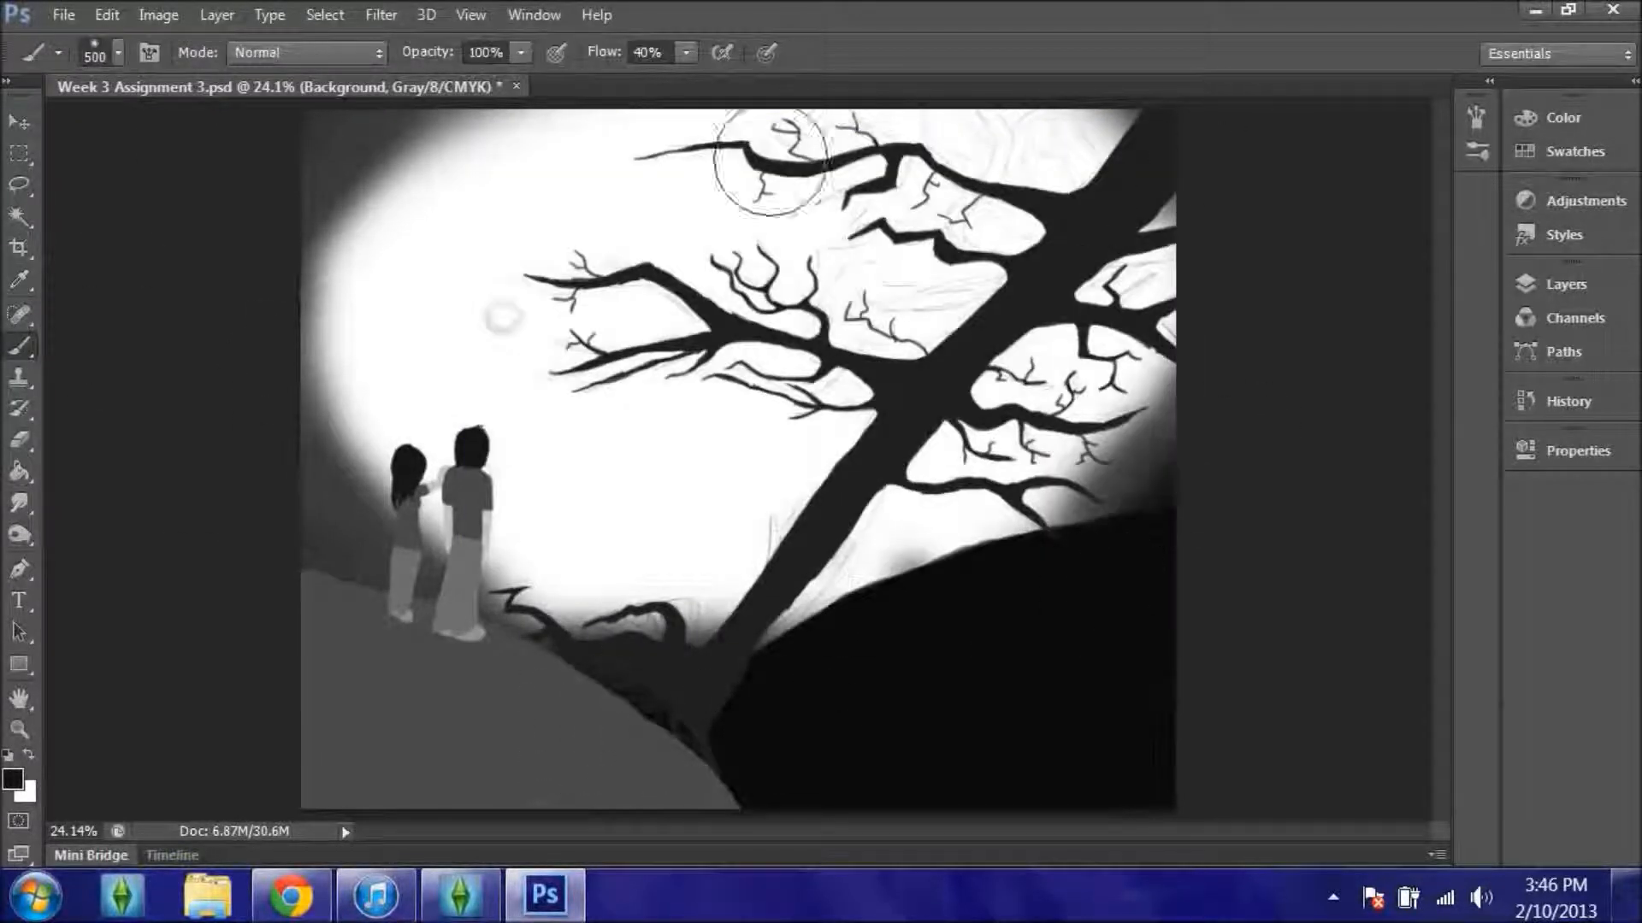
click(16, 780)
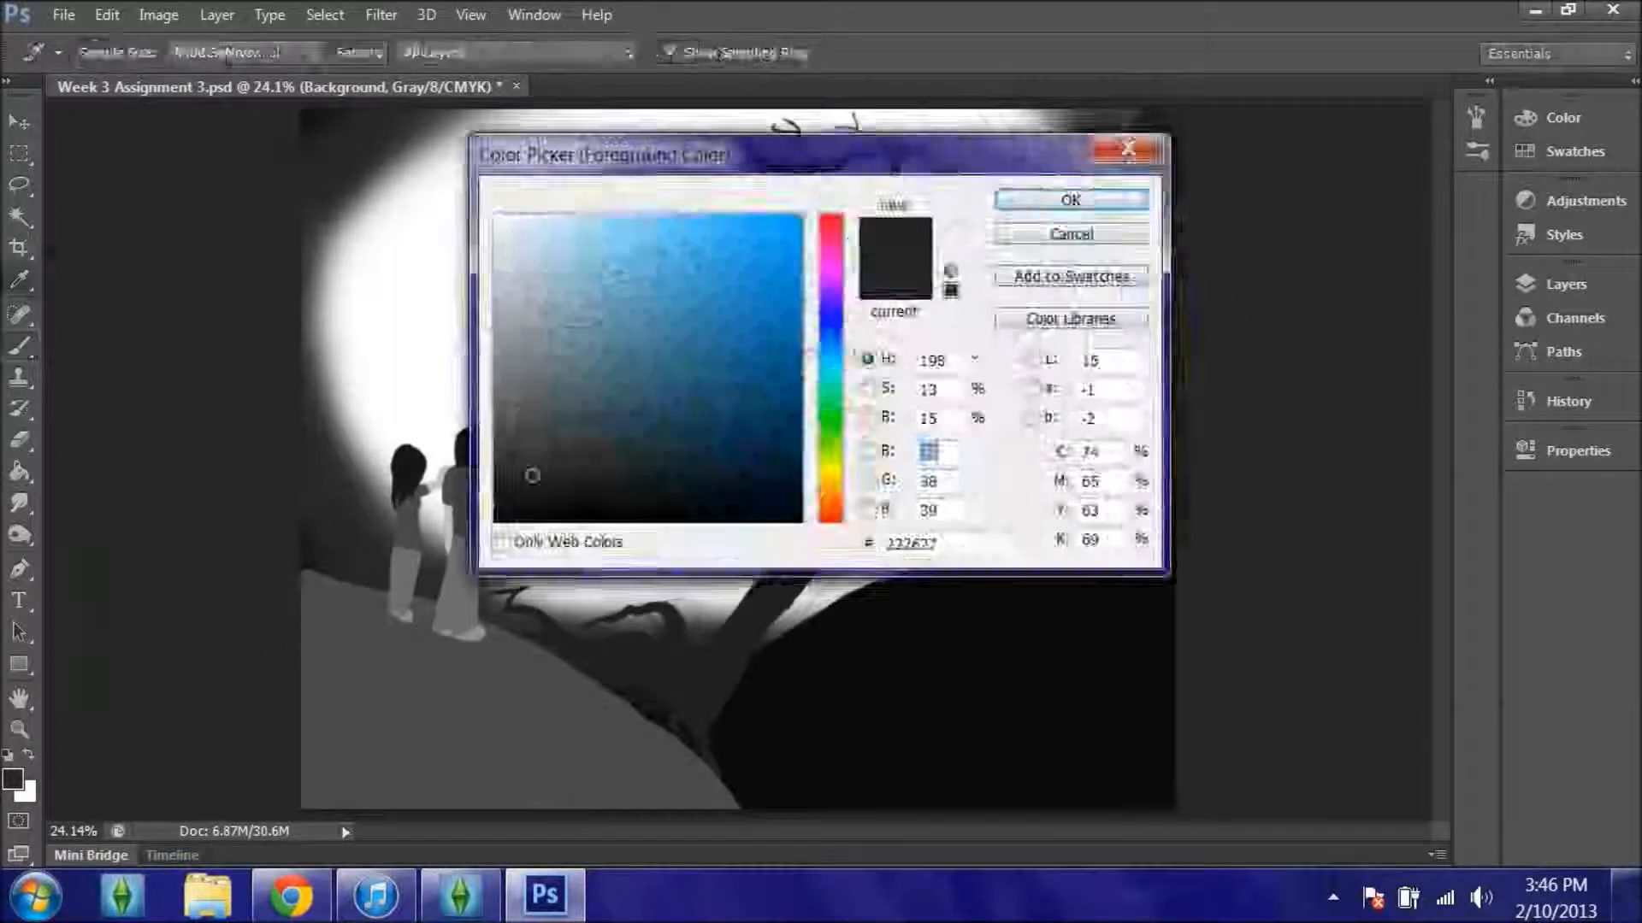
click(1069, 200)
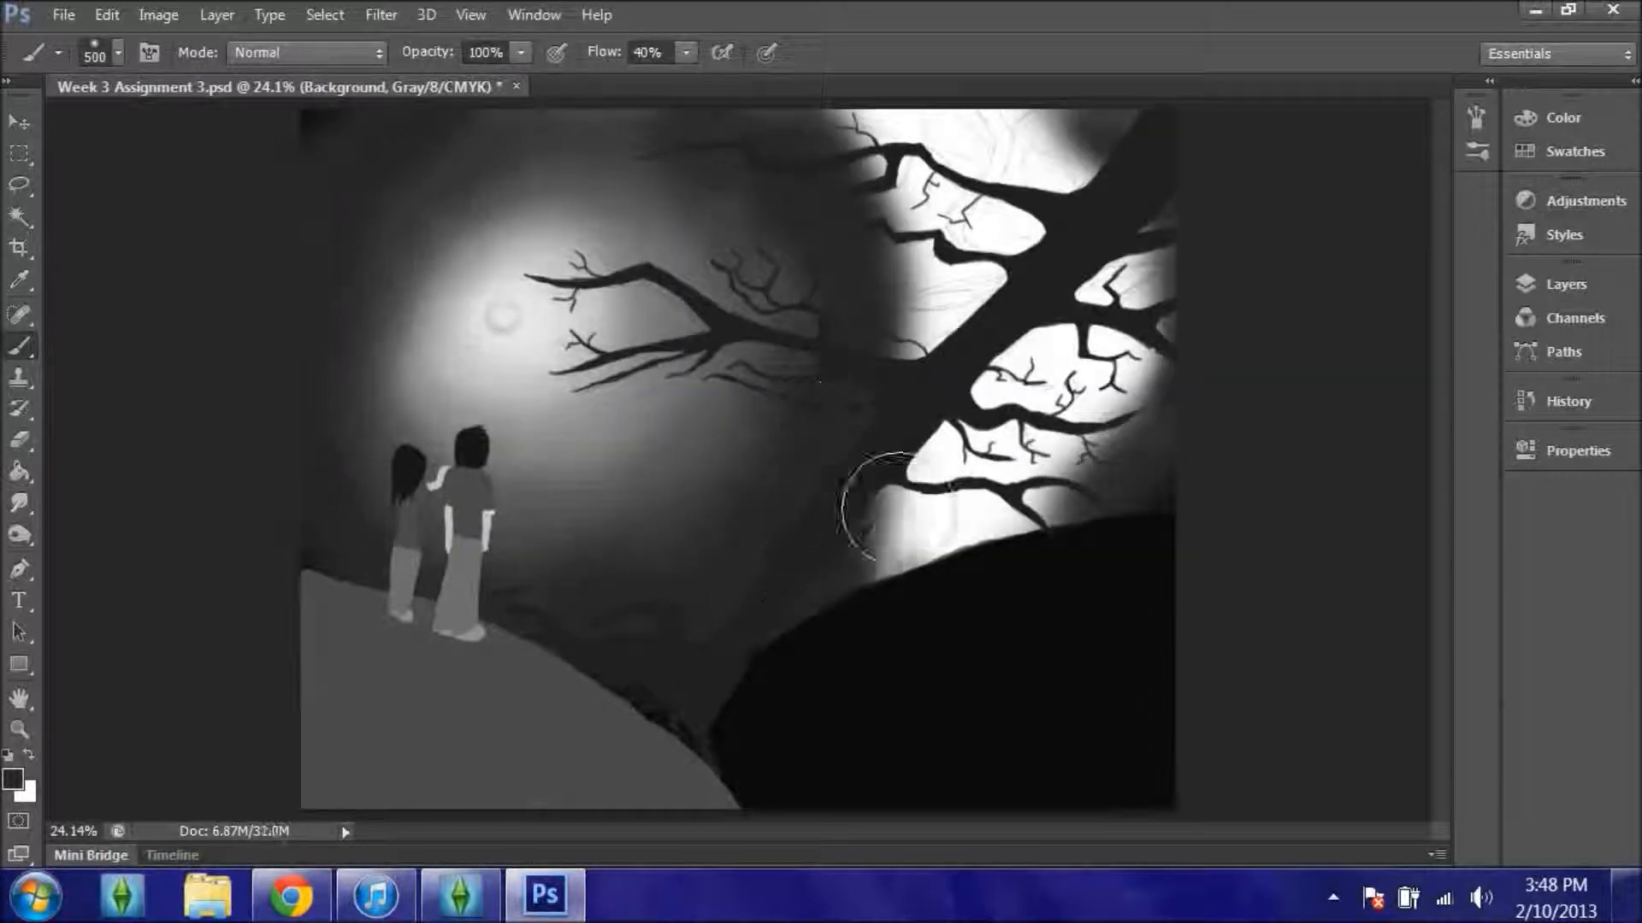
drag(889, 502, 1036, 147)
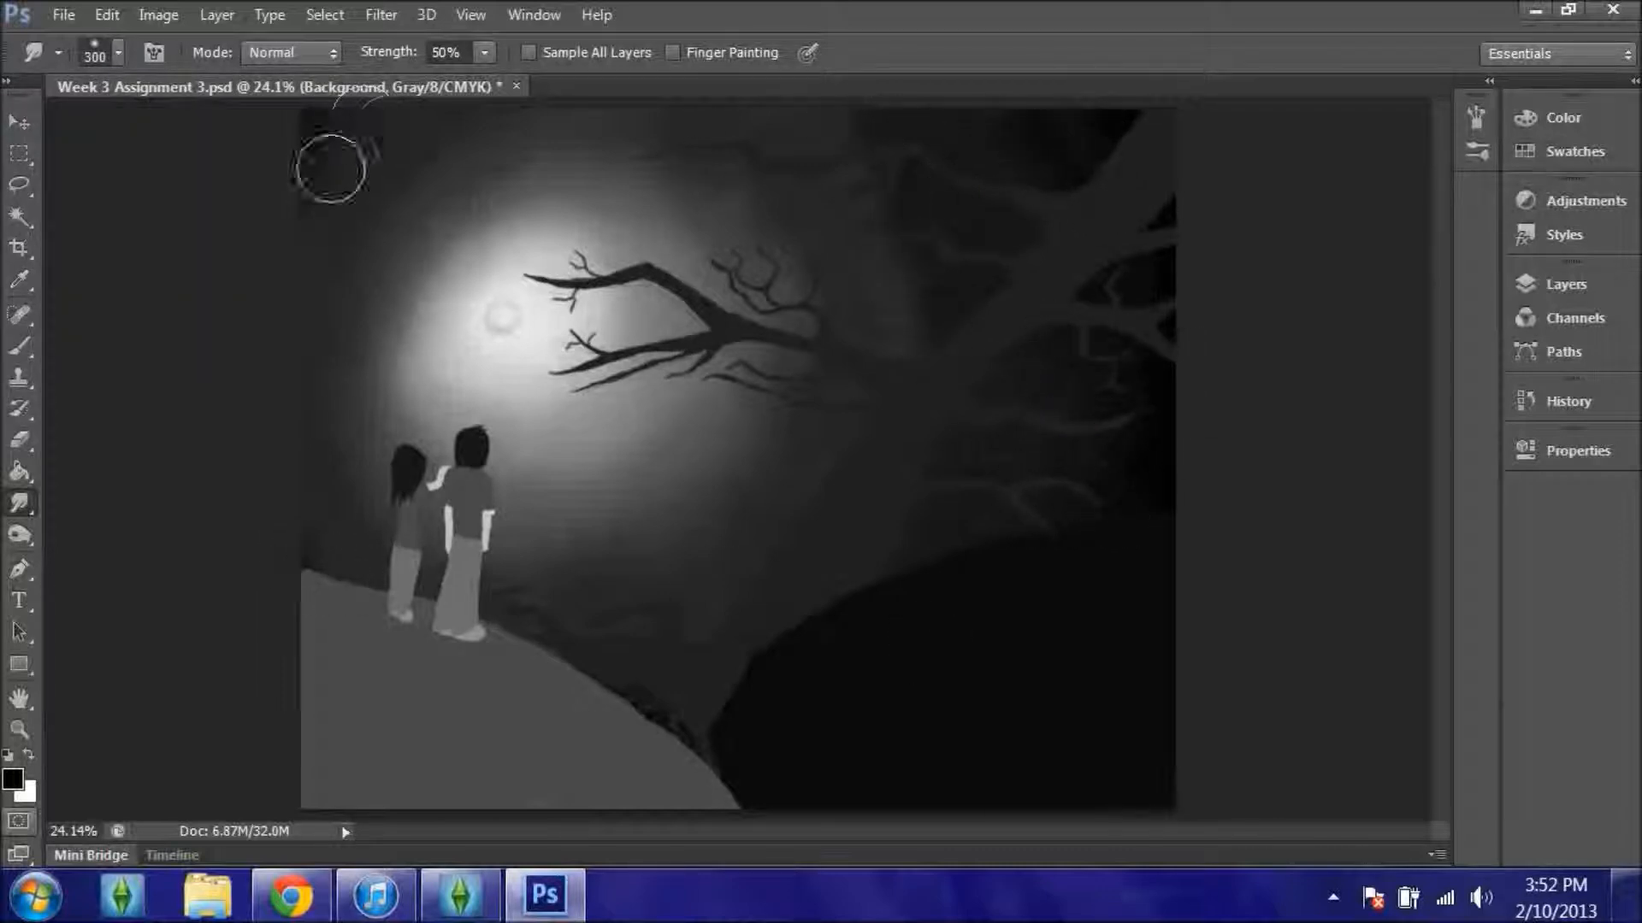
Smudge the sky in the top-left corner to soften it into the dark background
click(290, 895)
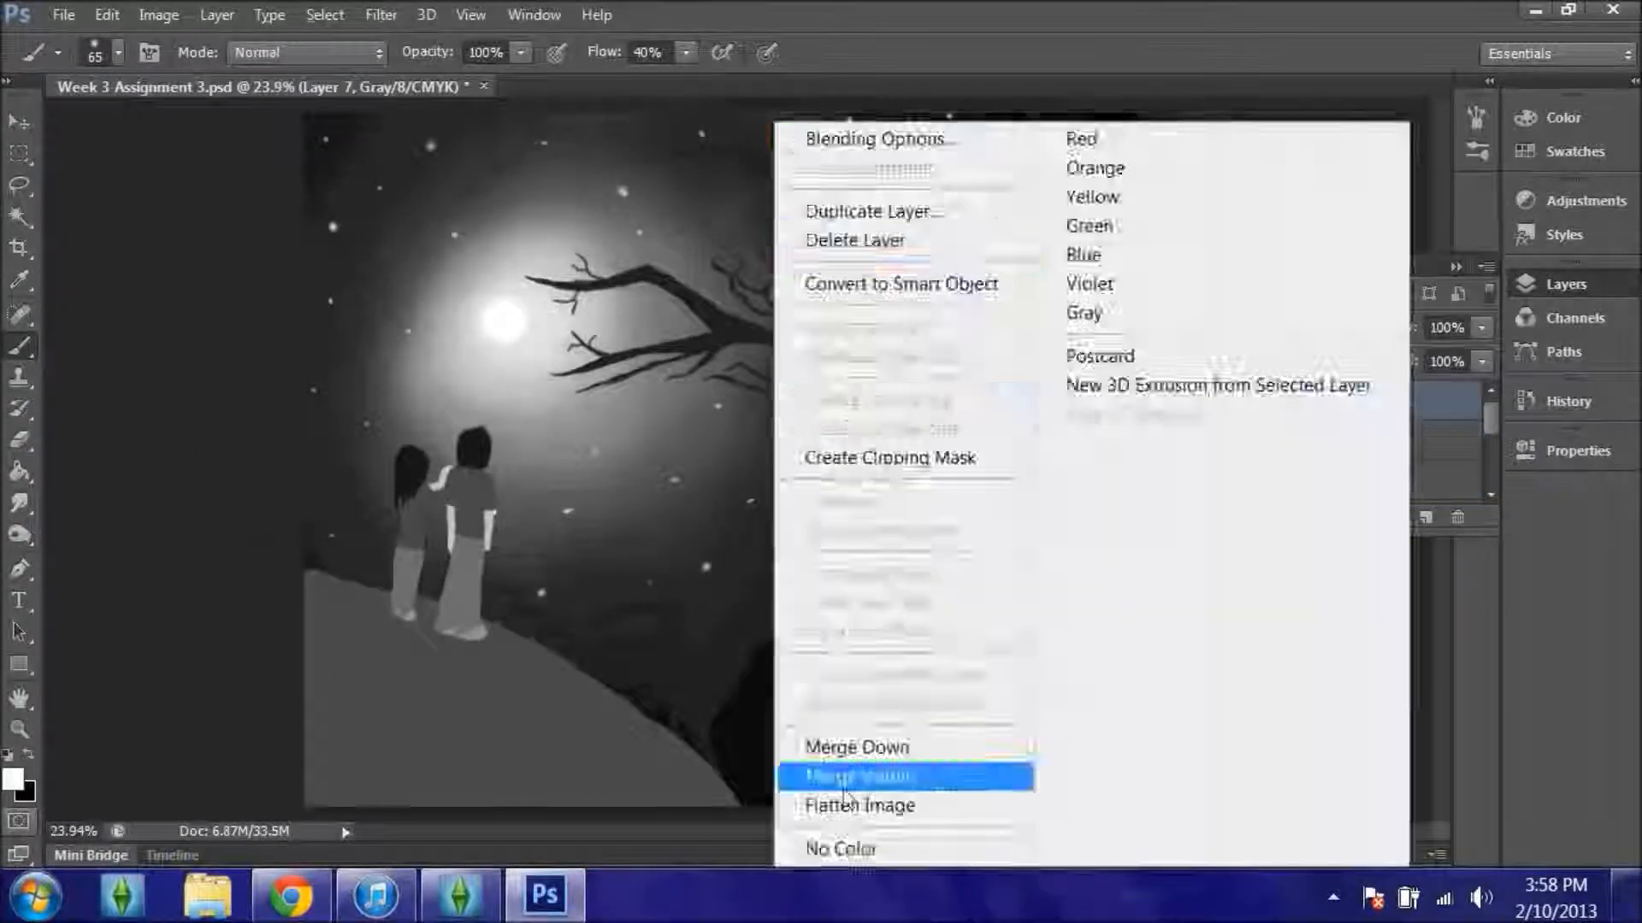
Flatten all layers into one image and save the painting as Night Sky.jpg
click(857, 773)
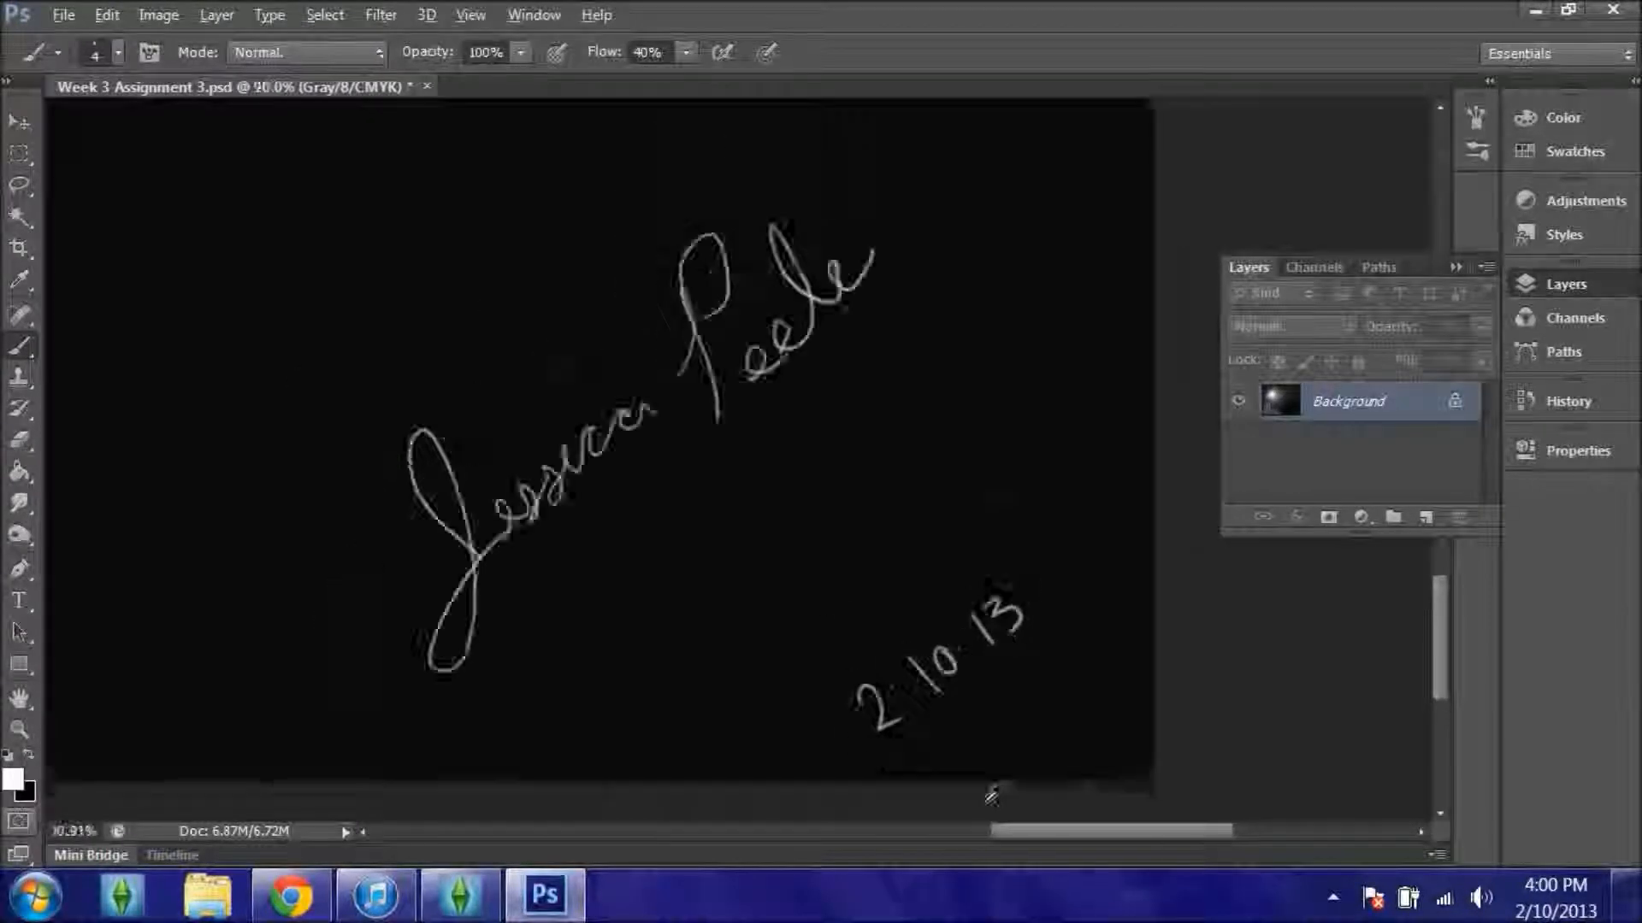
click(63, 15)
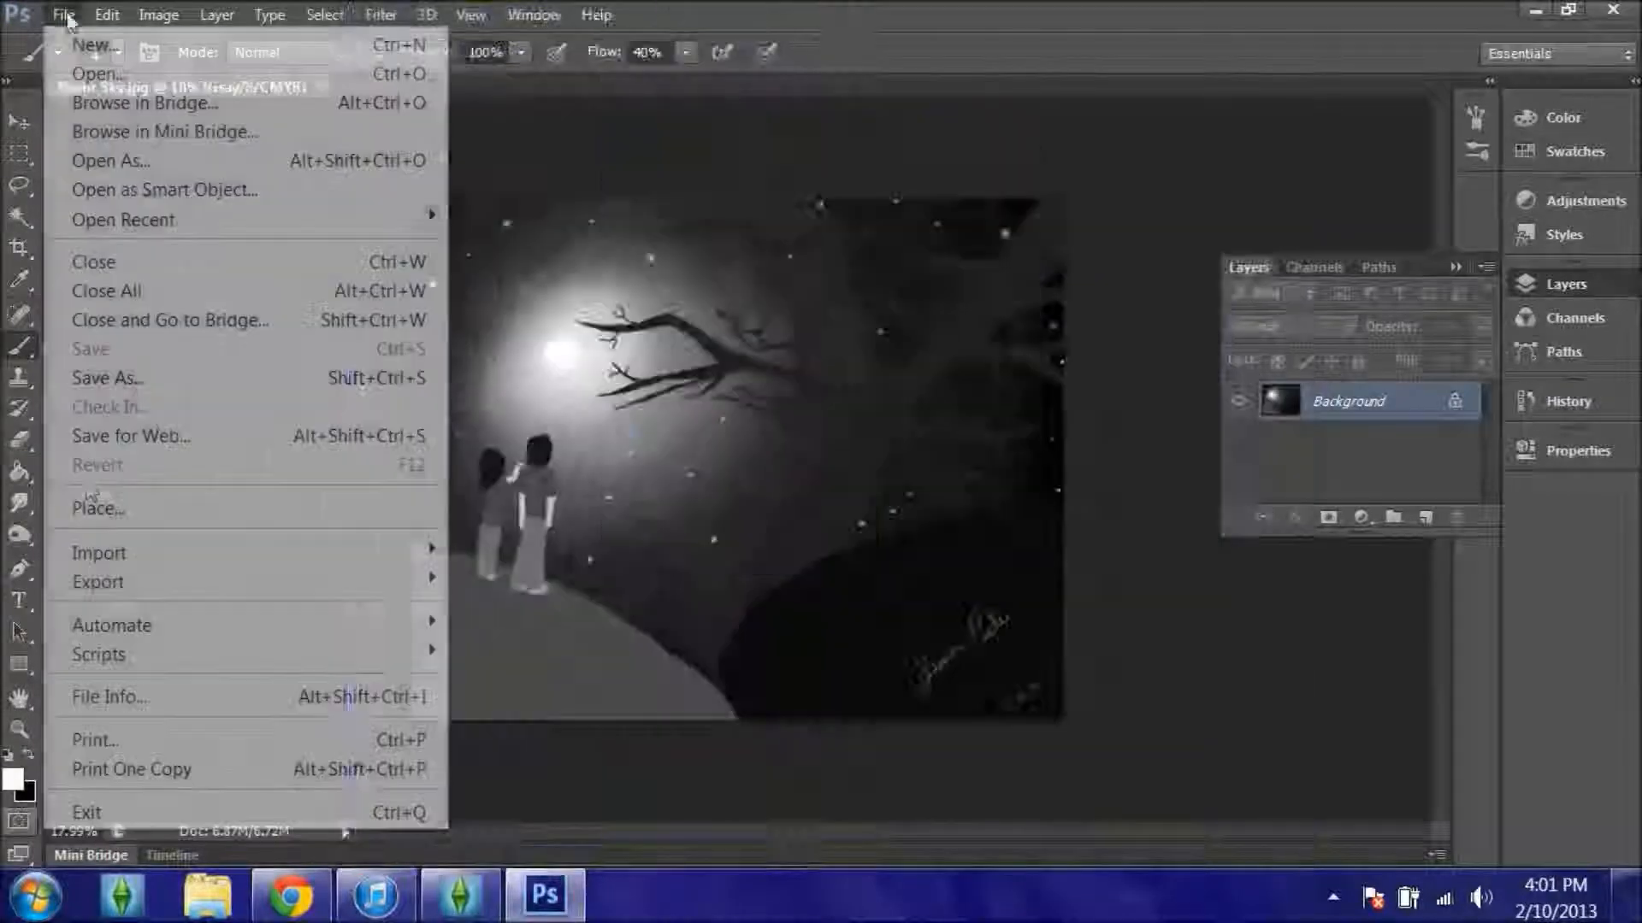
click(1330, 898)
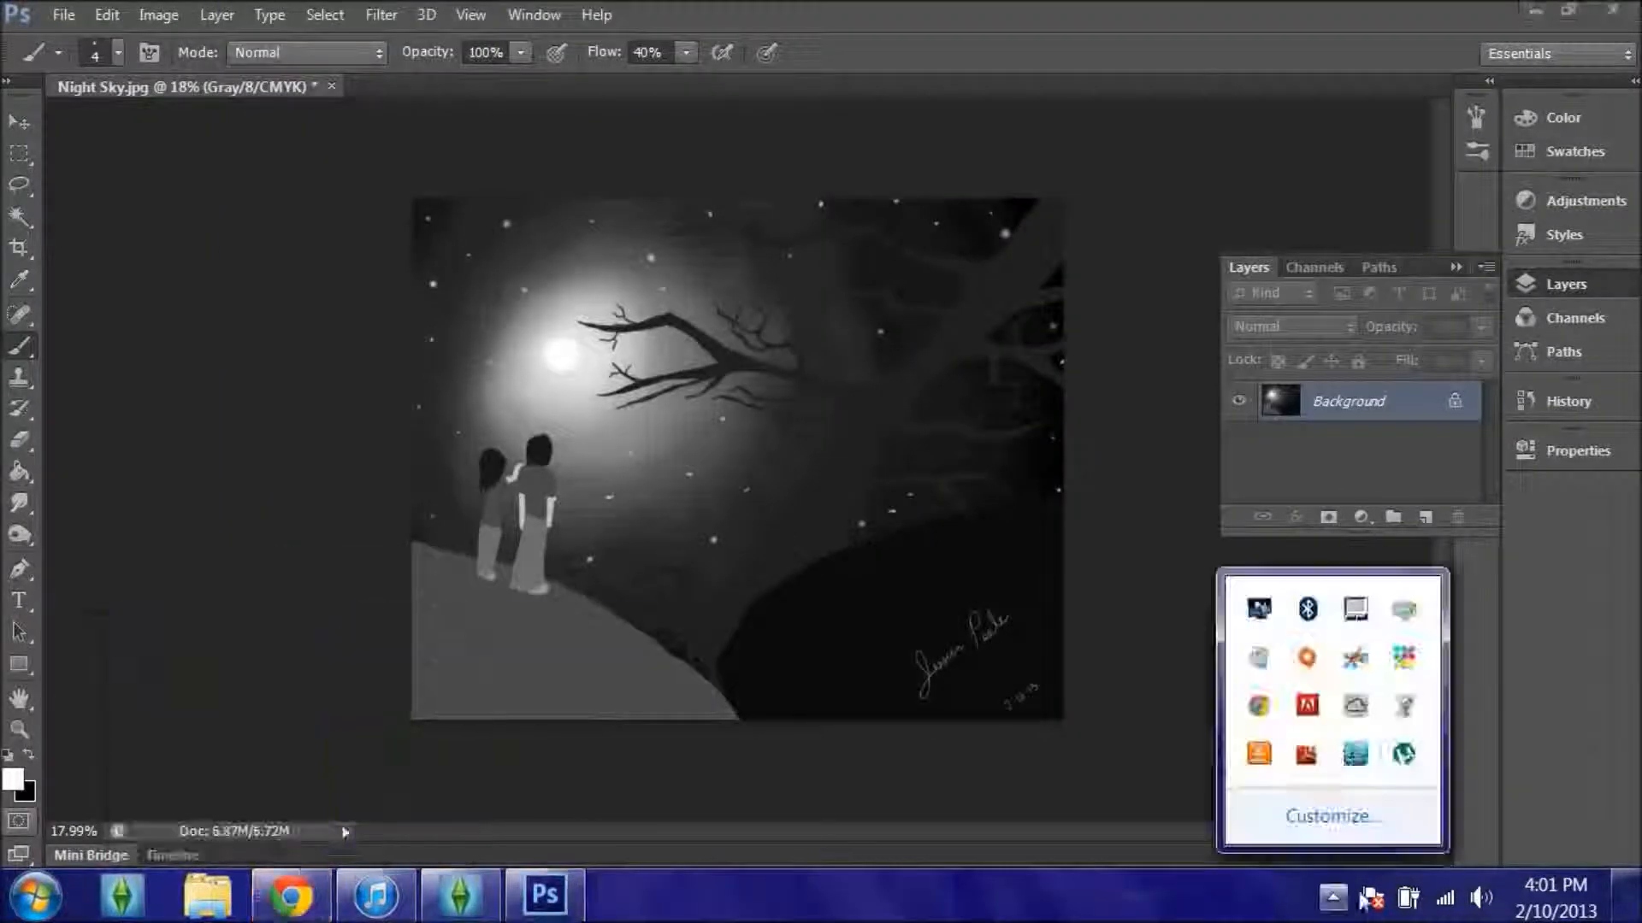